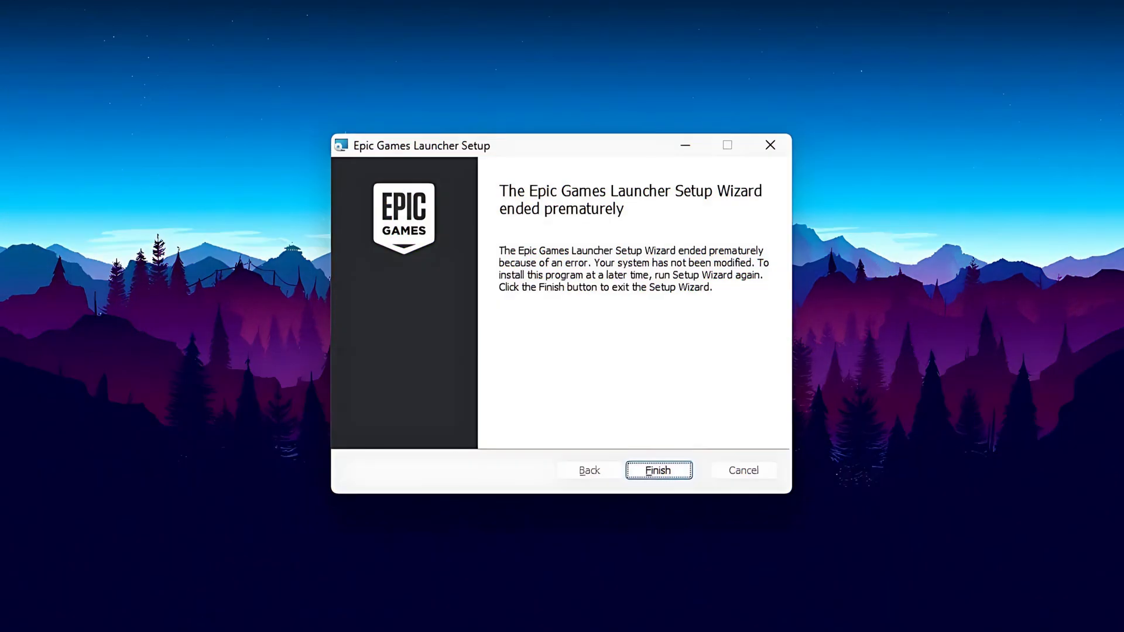
- Finish the prematurely-ended Epic Games Launcher setup wizard, returning to the desktop
click(657, 470)
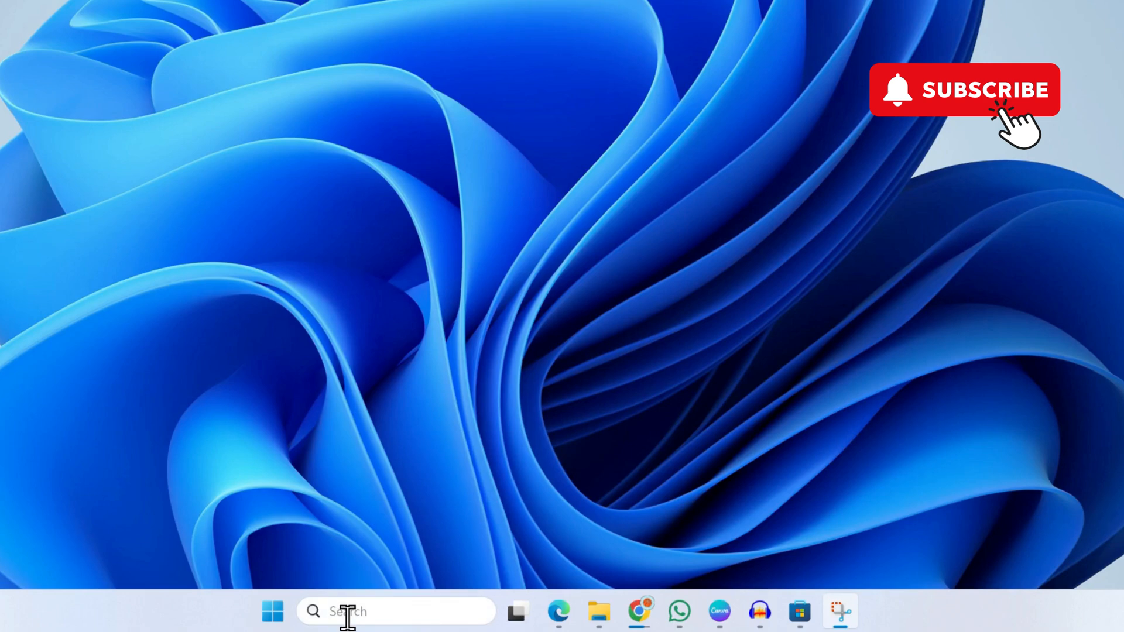
- Search Windows for 'epic games Launcher'
text(epic games Launcher)
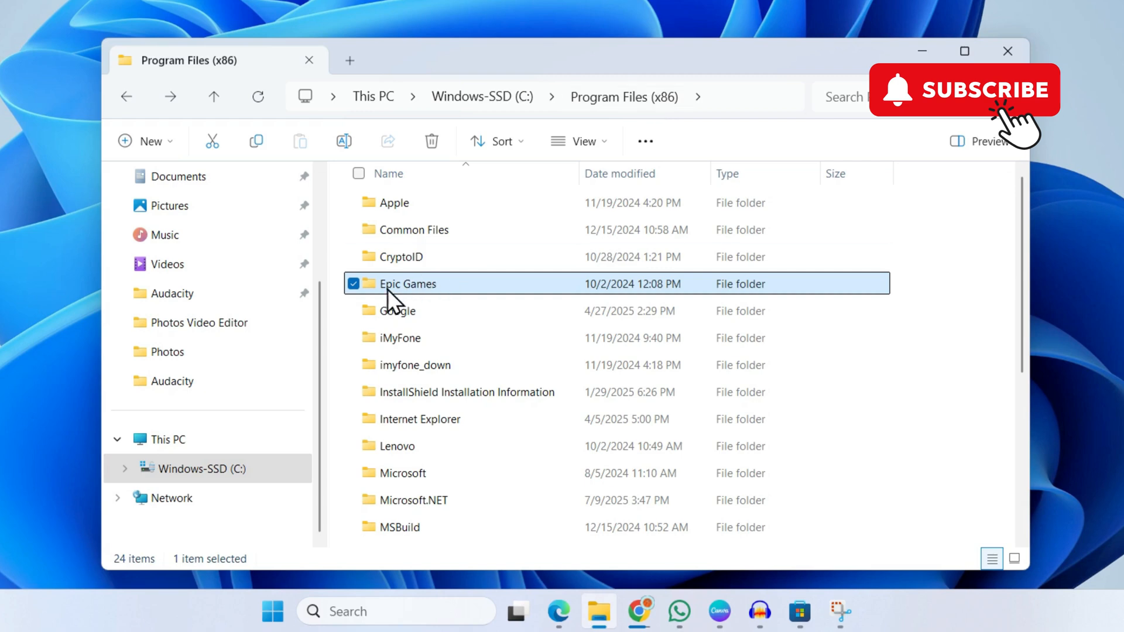
mouse_move(436, 300)
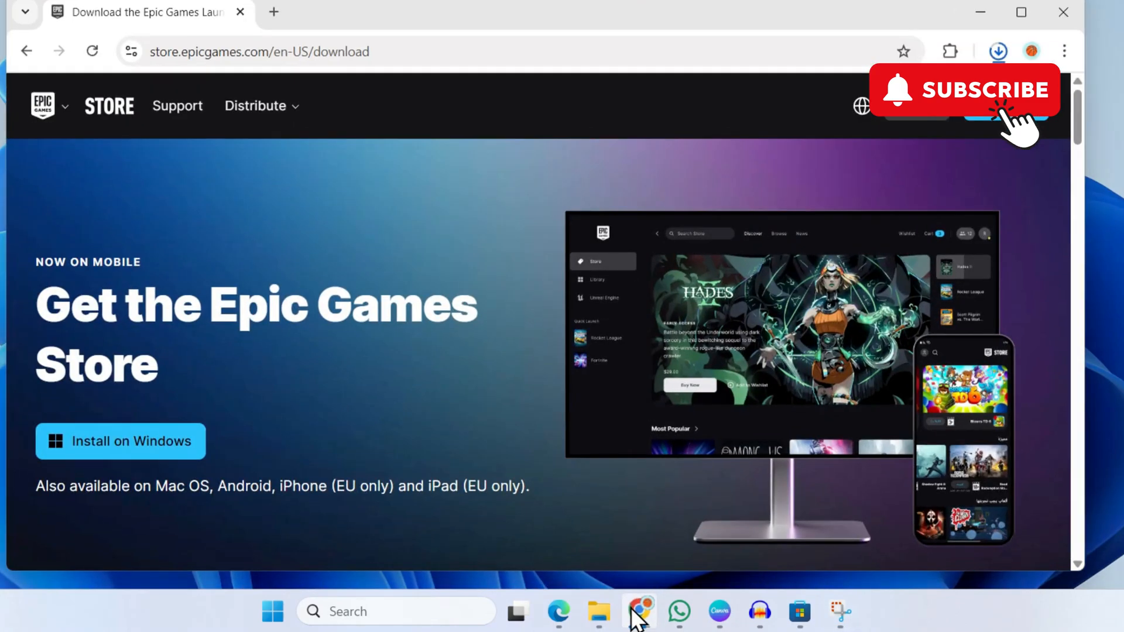
- Check the EpicInstaller-18.7.0.msi download in Chrome, then bring up the Start quick-link menu
click(998, 50)
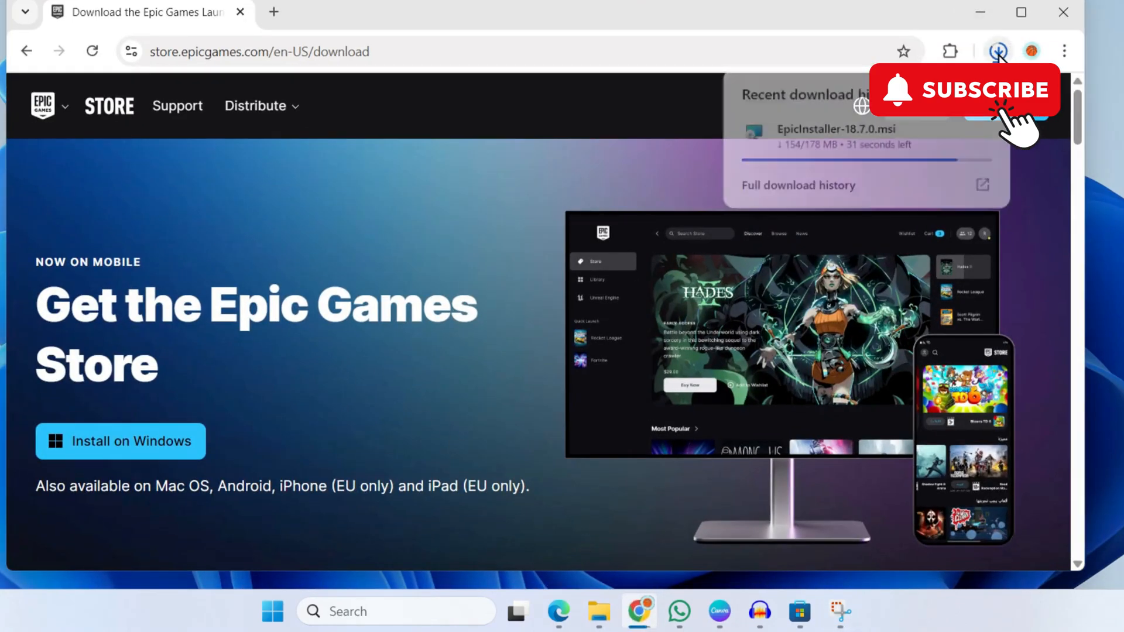
right_click(272, 611)
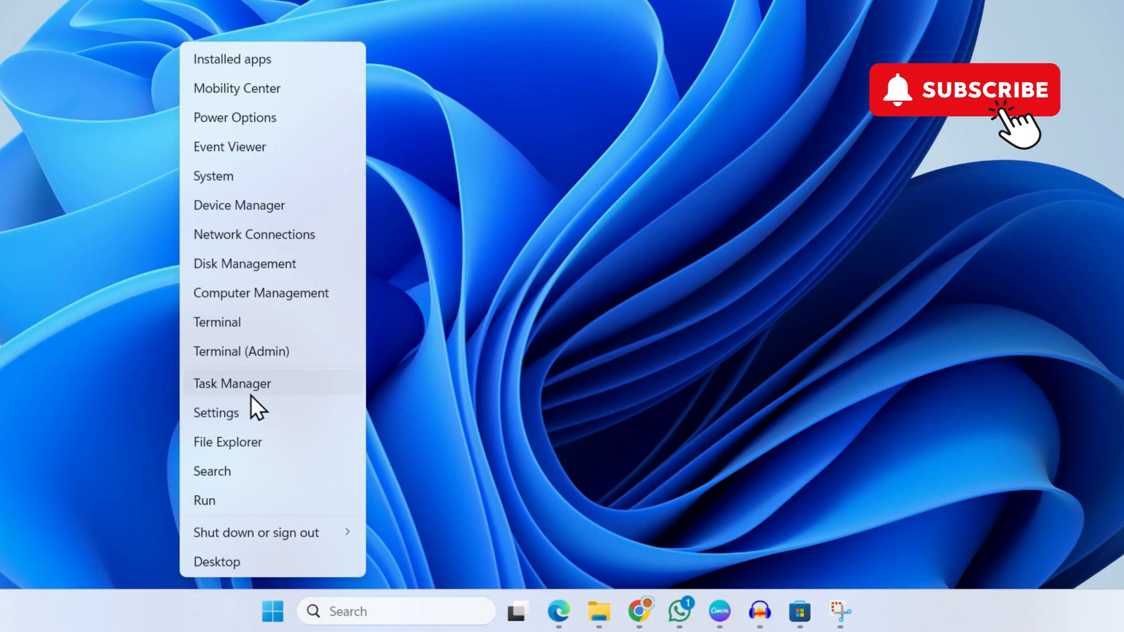
- In Task Manager, create a new msiexec.exe task with administrative privileges and browse for the installer file
click(232, 383)
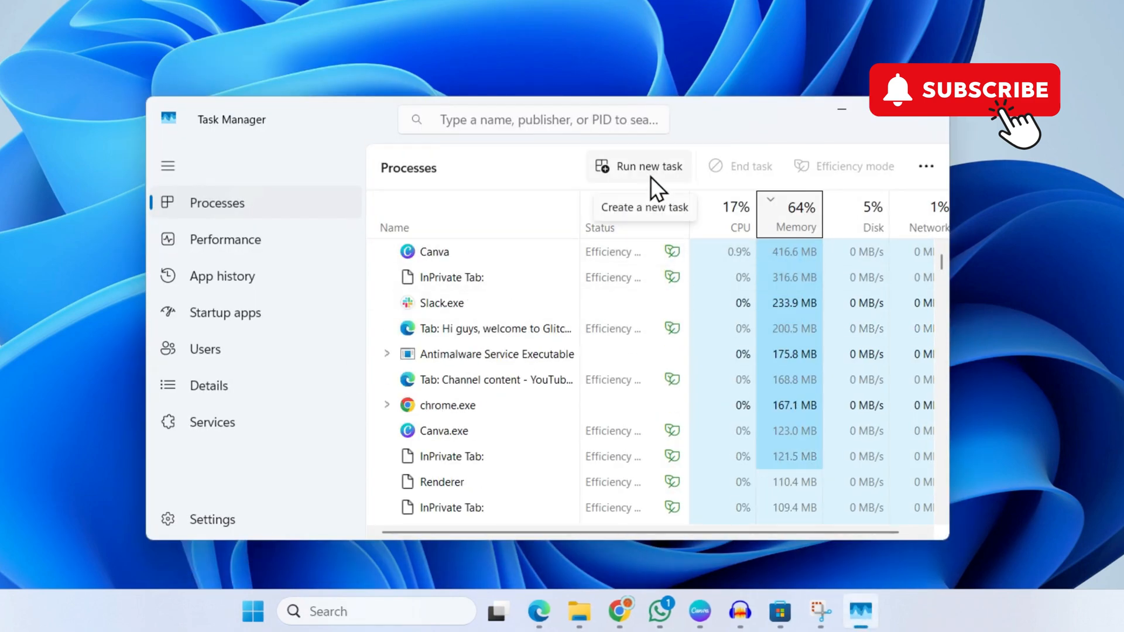
click(638, 165)
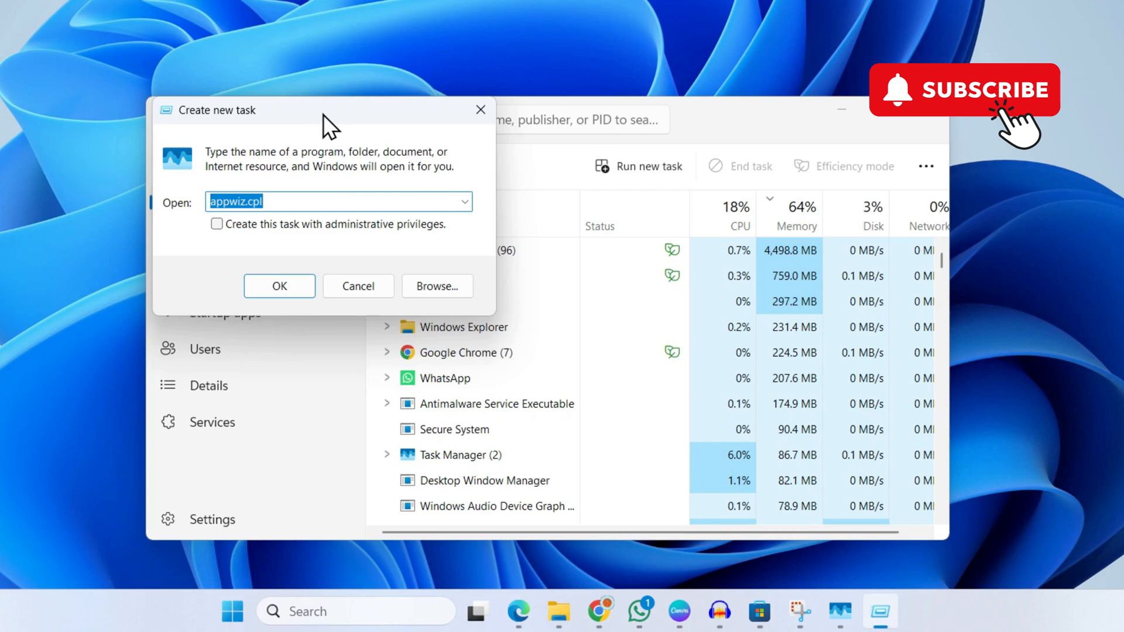
text(msiexec.exe)
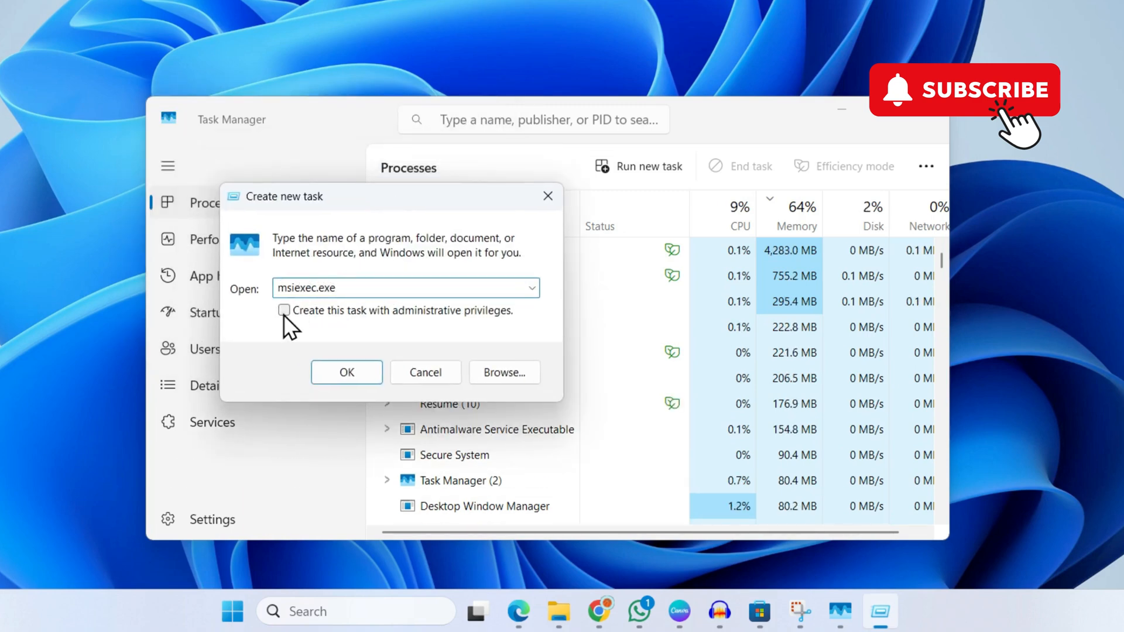
click(284, 311)
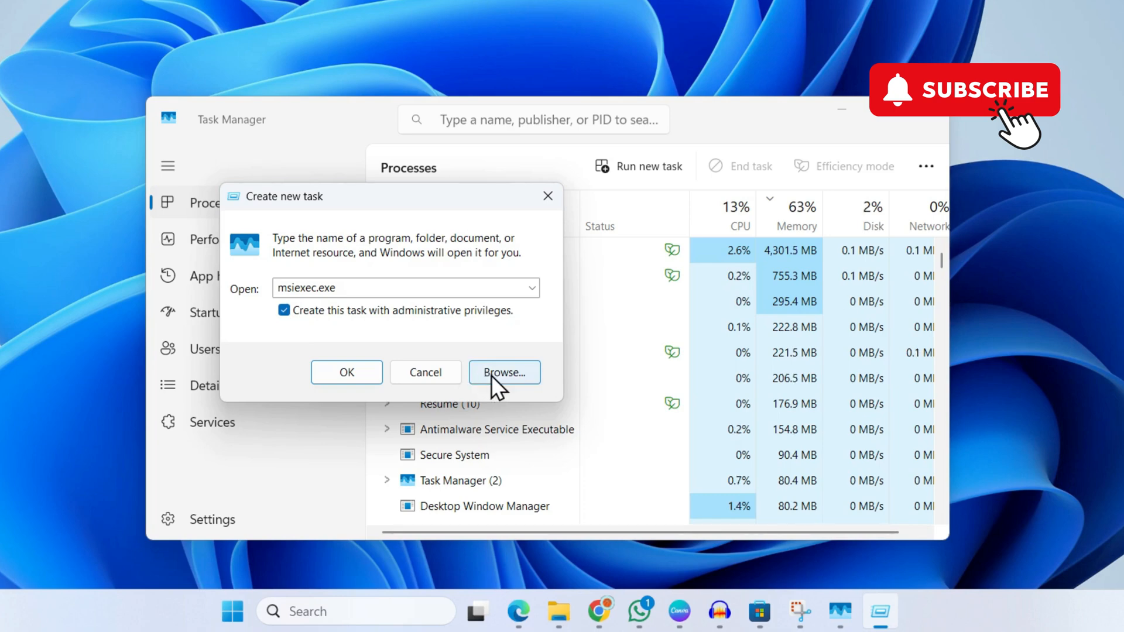
click(504, 372)
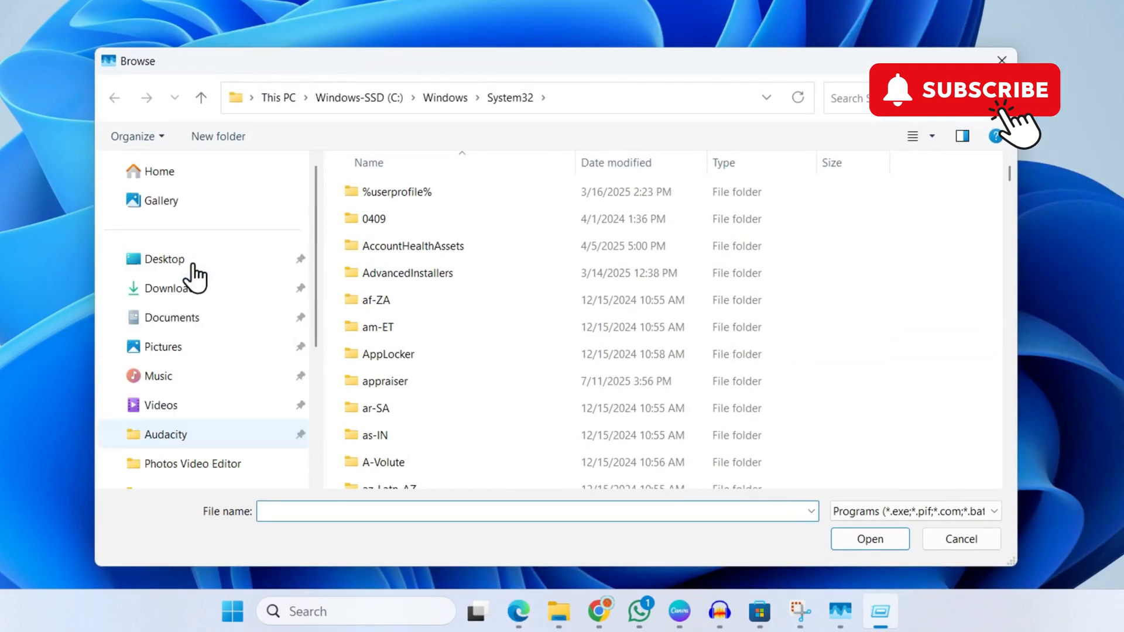
- Select EpicInstaller-18.7.0.msi from Downloads, showing All files (*.*), as the task's program
click(171, 288)
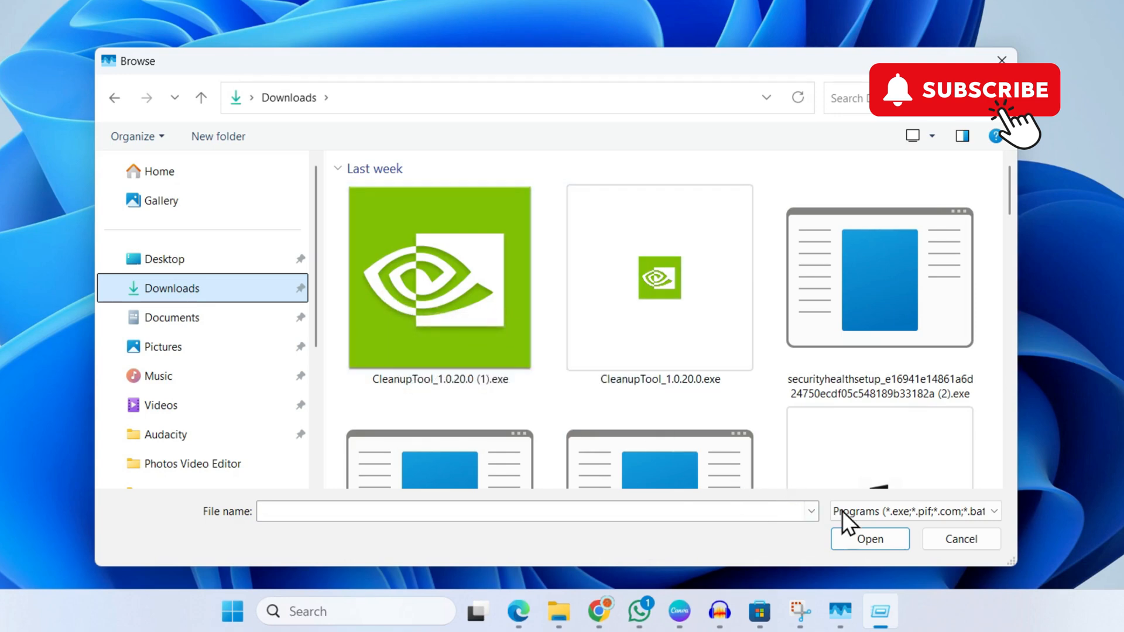
click(911, 511)
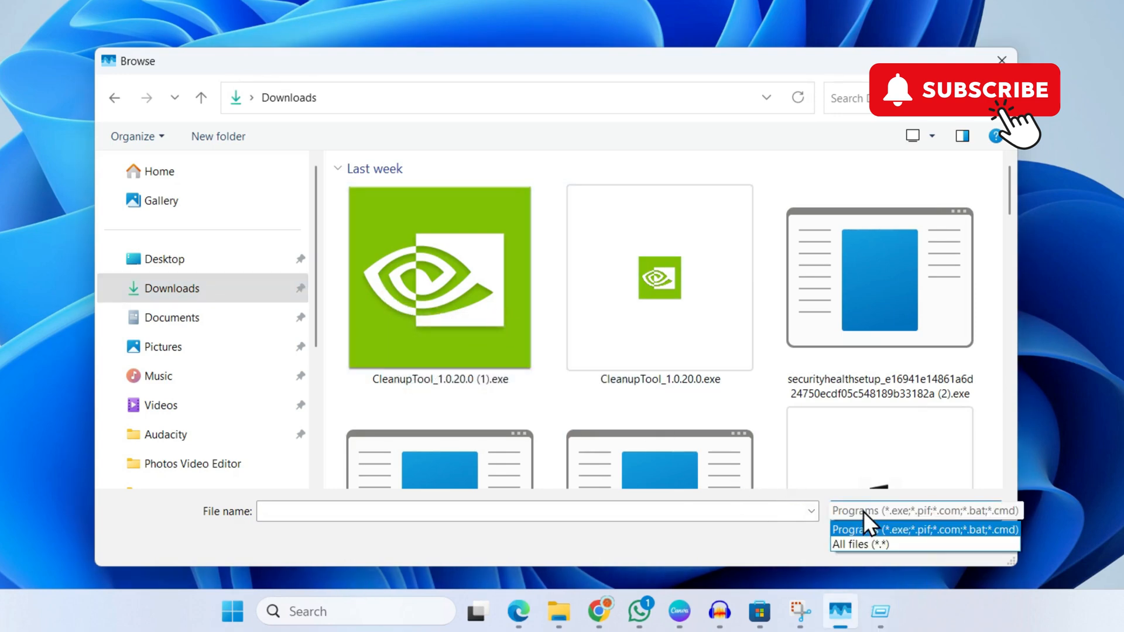
click(858, 544)
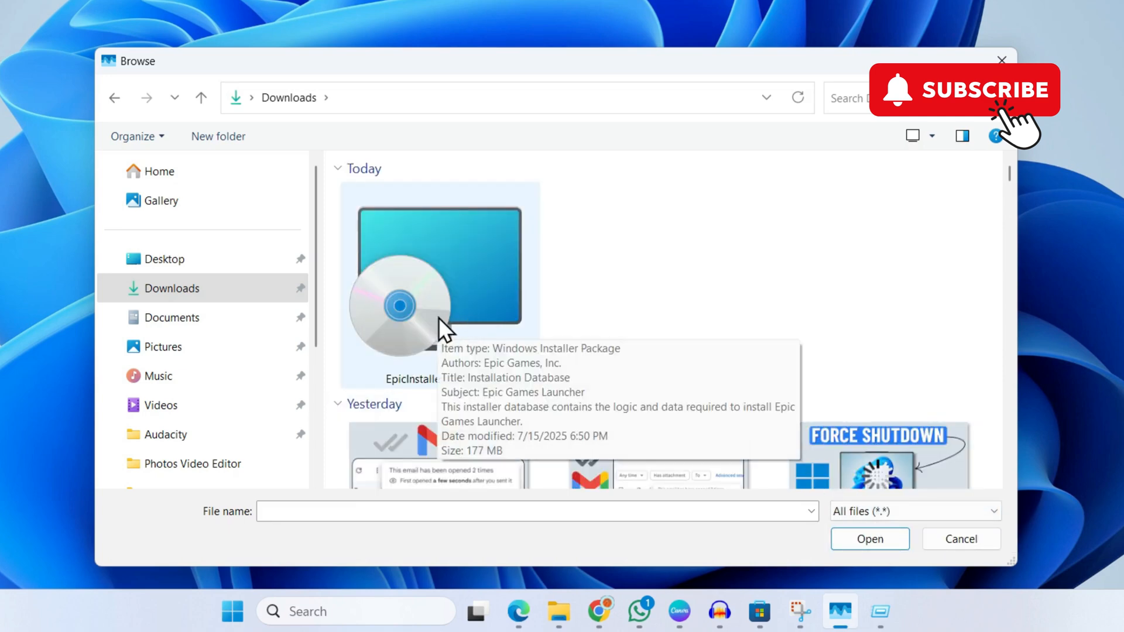
click(868, 539)
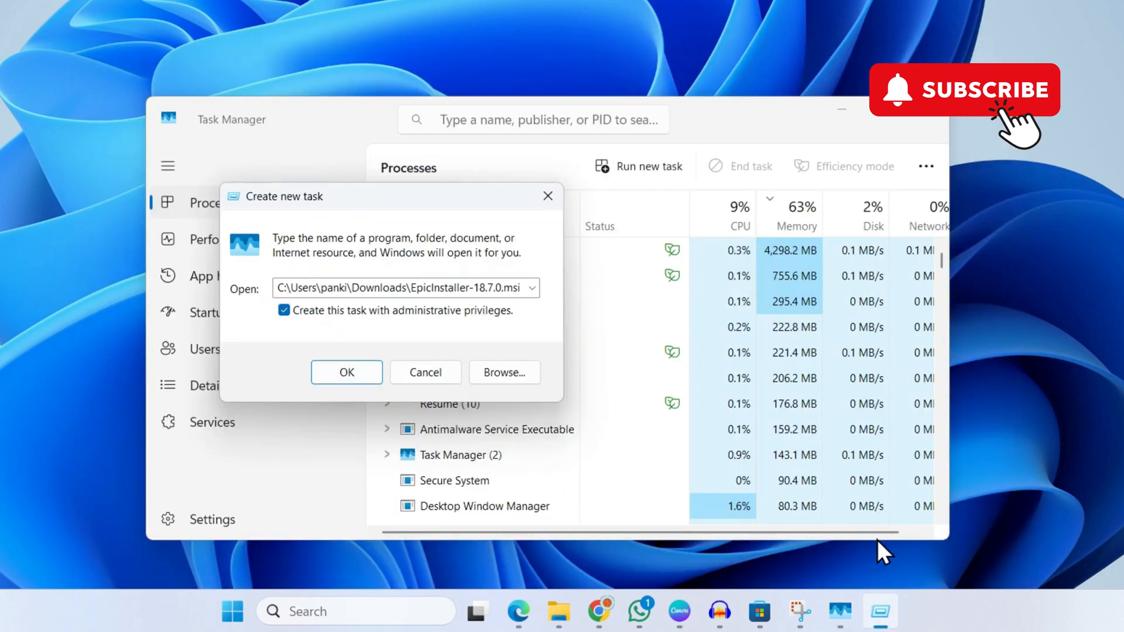
- Run the installer as administrator and install to C:\Program Files (x86)\Epic Games\
click(347, 372)
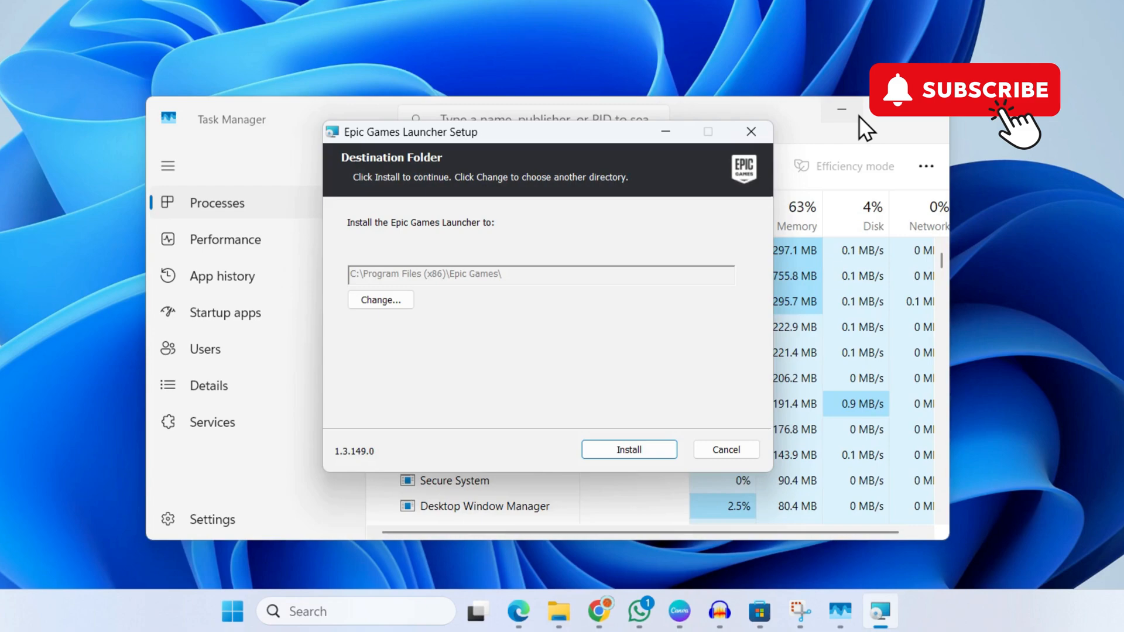
click(841, 108)
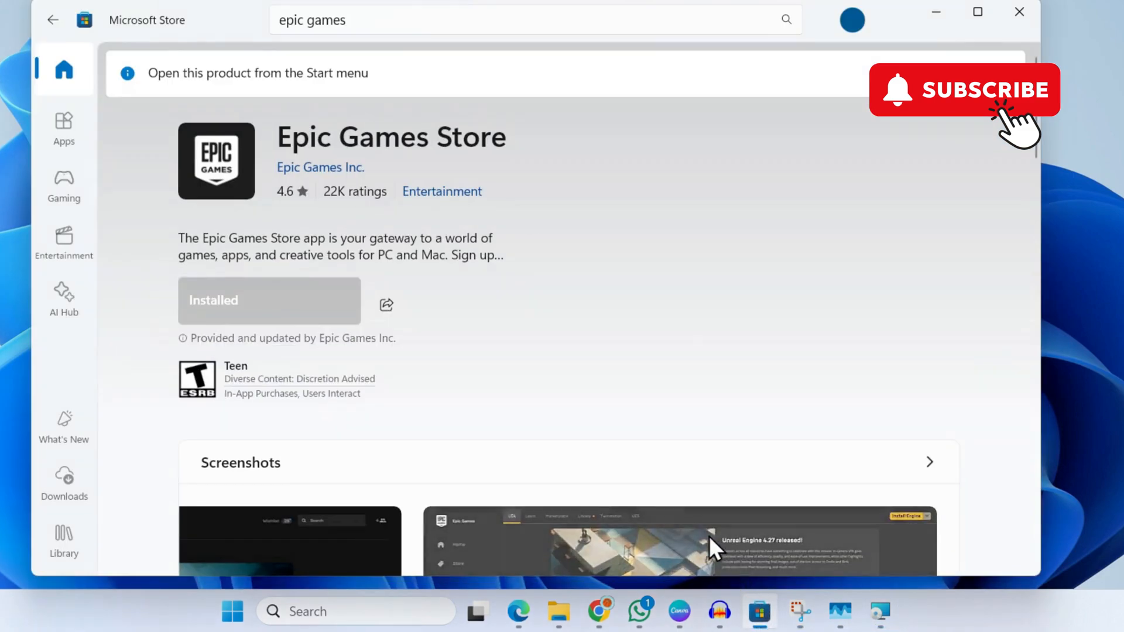
double_click(355, 135)
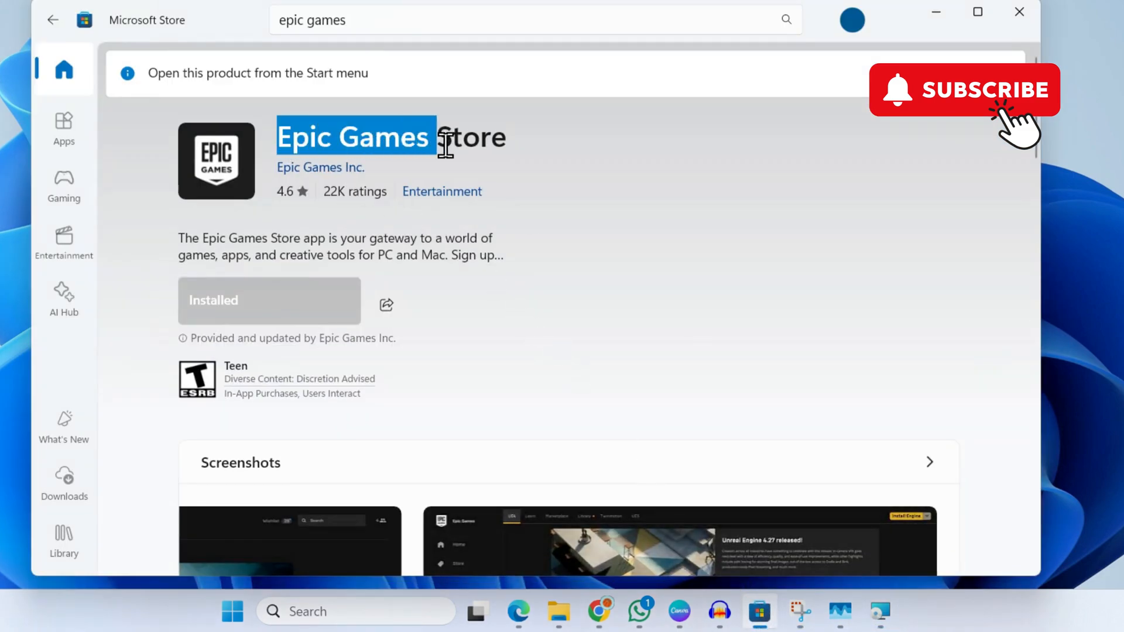
scroll(down, 3)
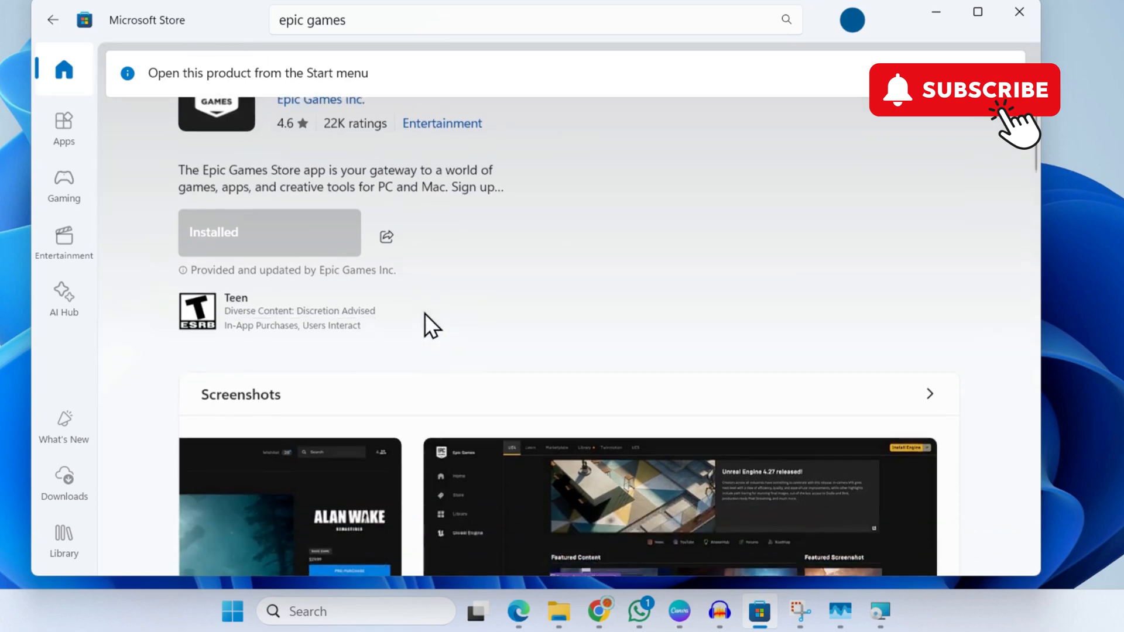
scroll(down, 3)
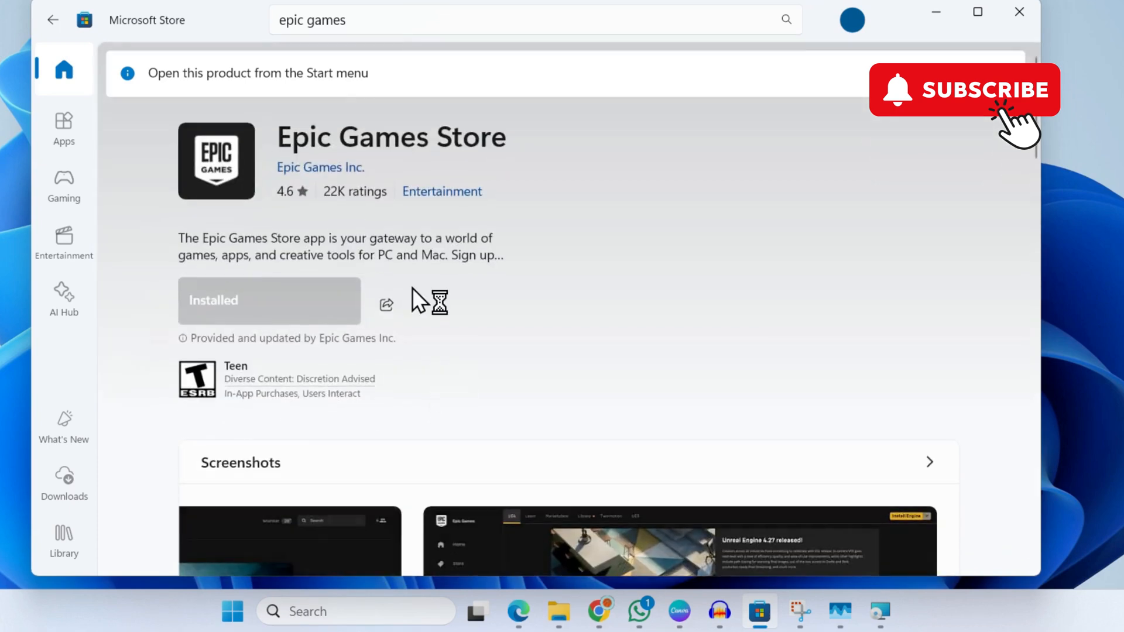
scroll(down, 3)
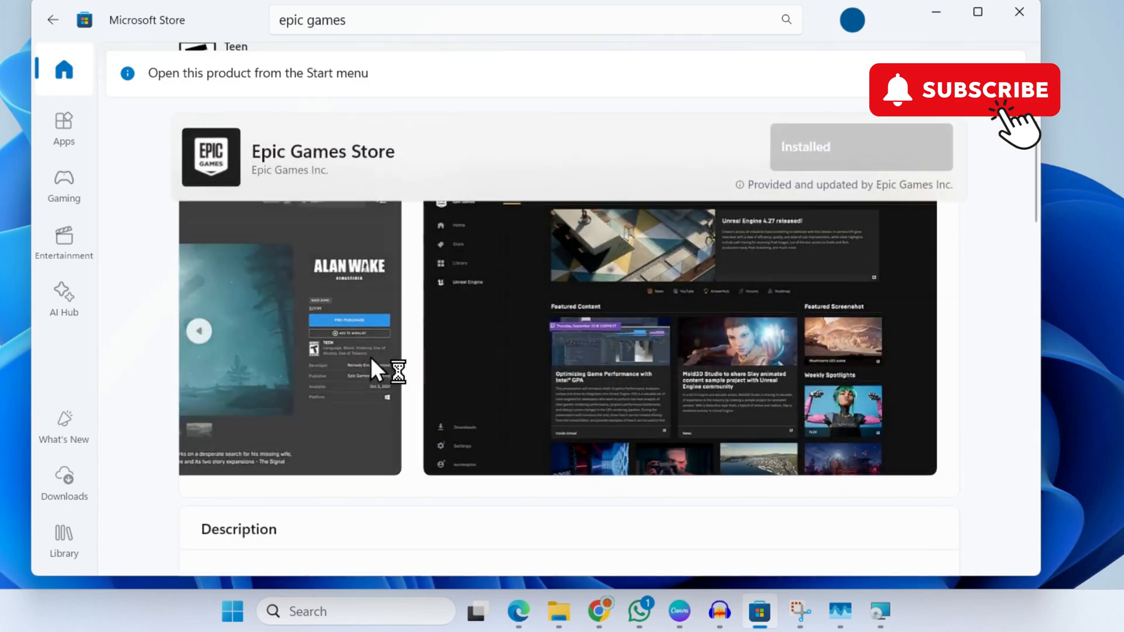